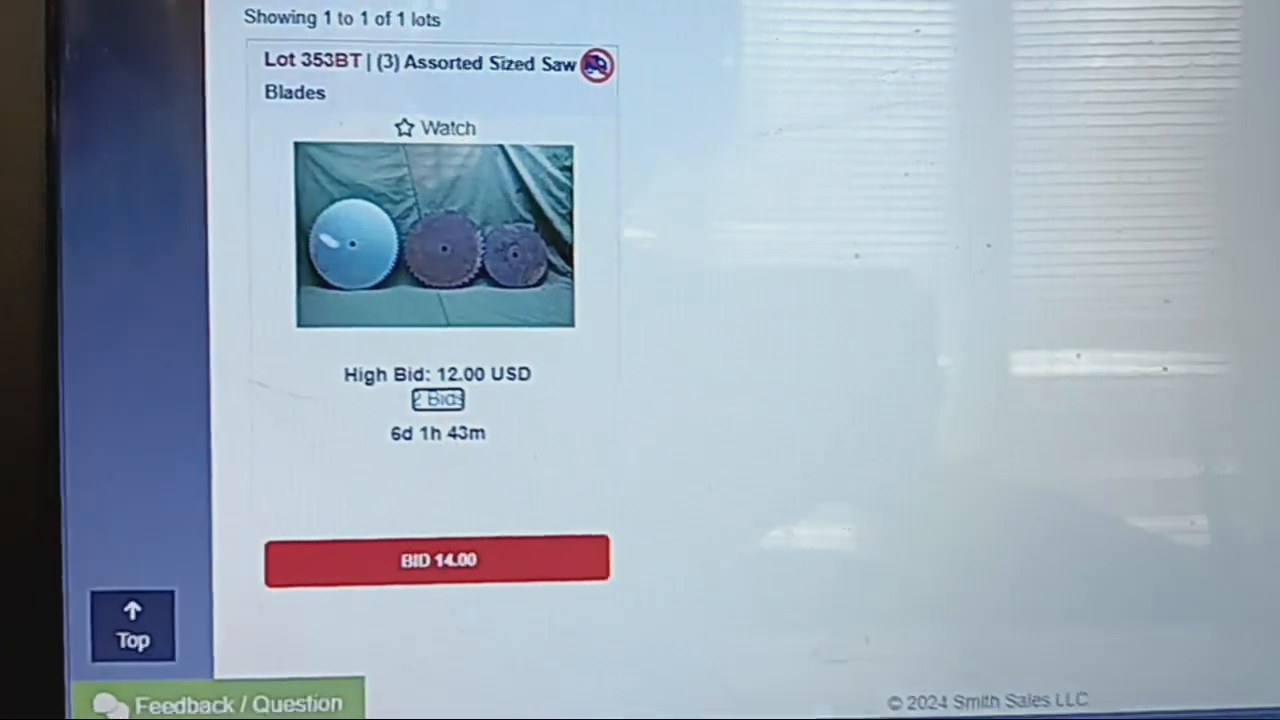
Step: Show the bid history for lot 353BT assorted saw blades via its '2 Bids' link
click(436, 400)
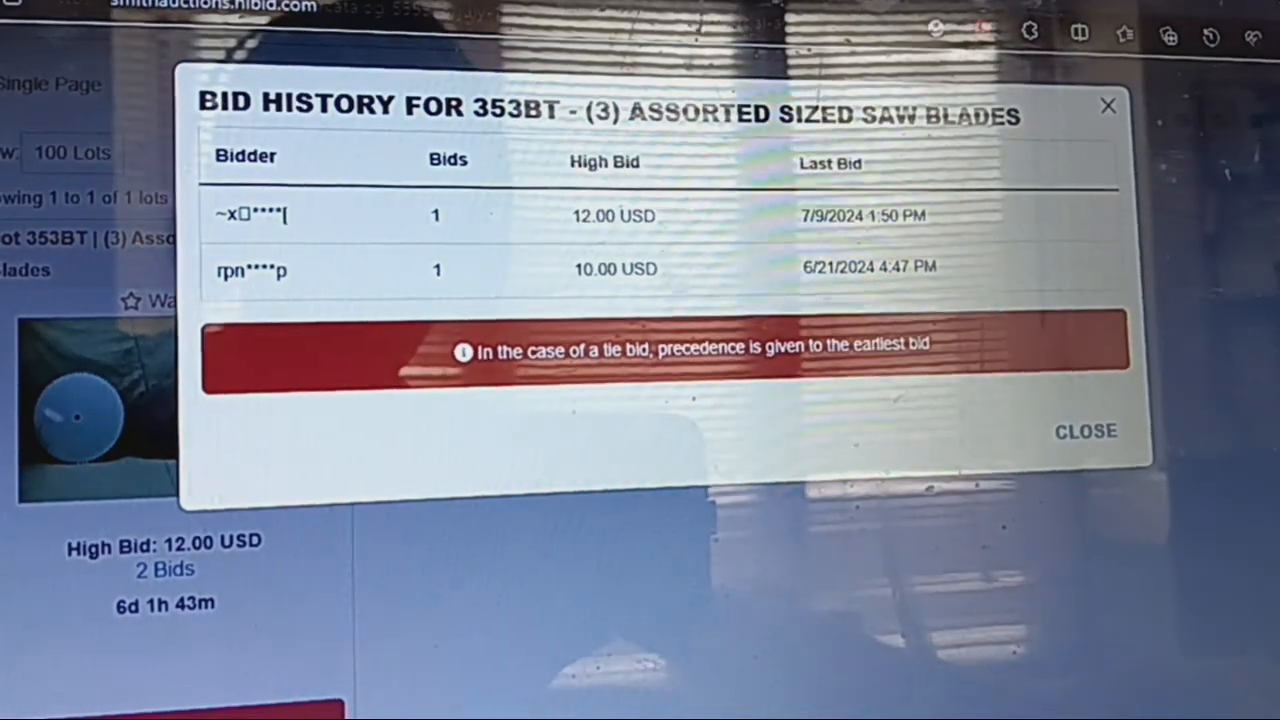